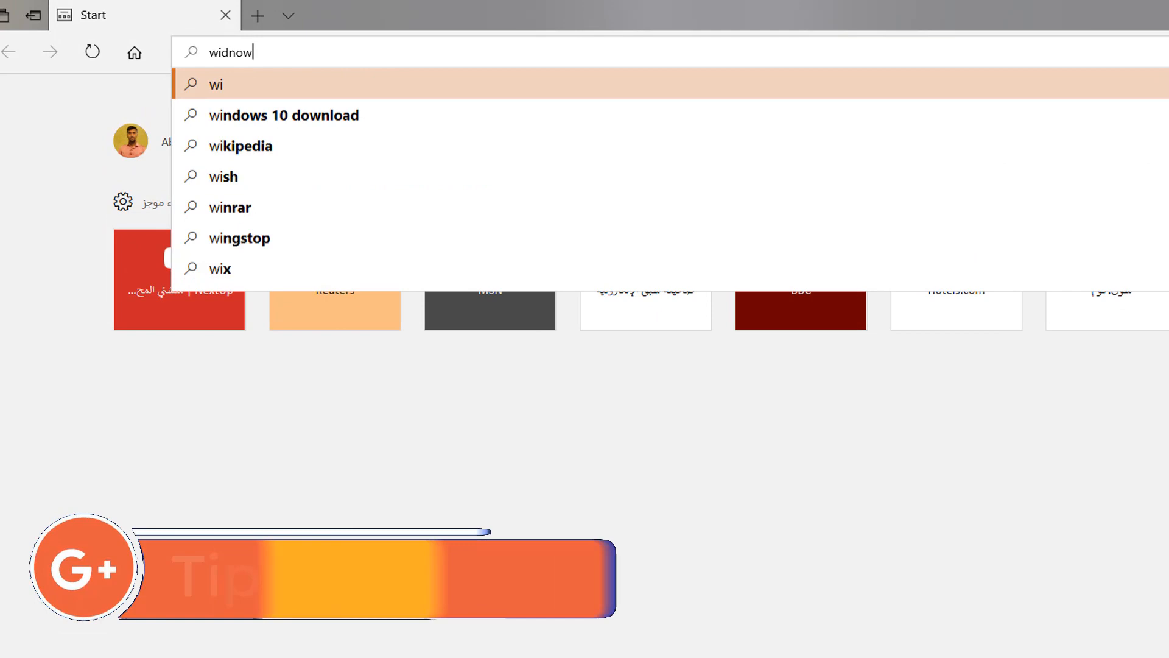
mouse_move(312, 183)
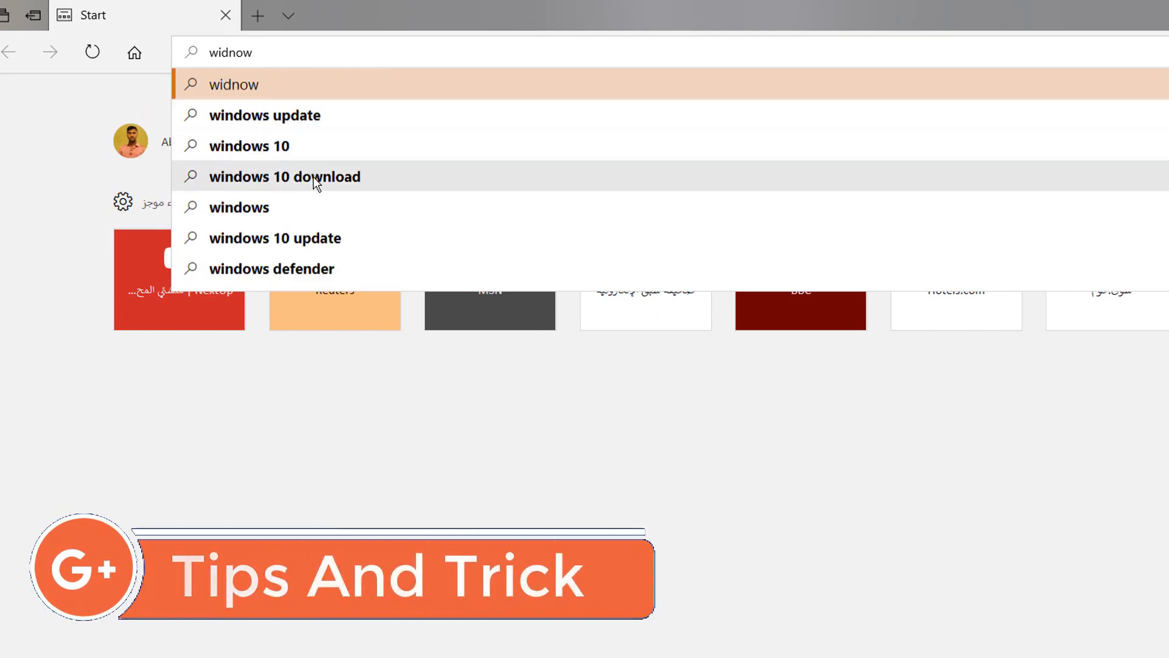
Search Bing for 'windows 10 download' from the Edge address bar.
click(285, 177)
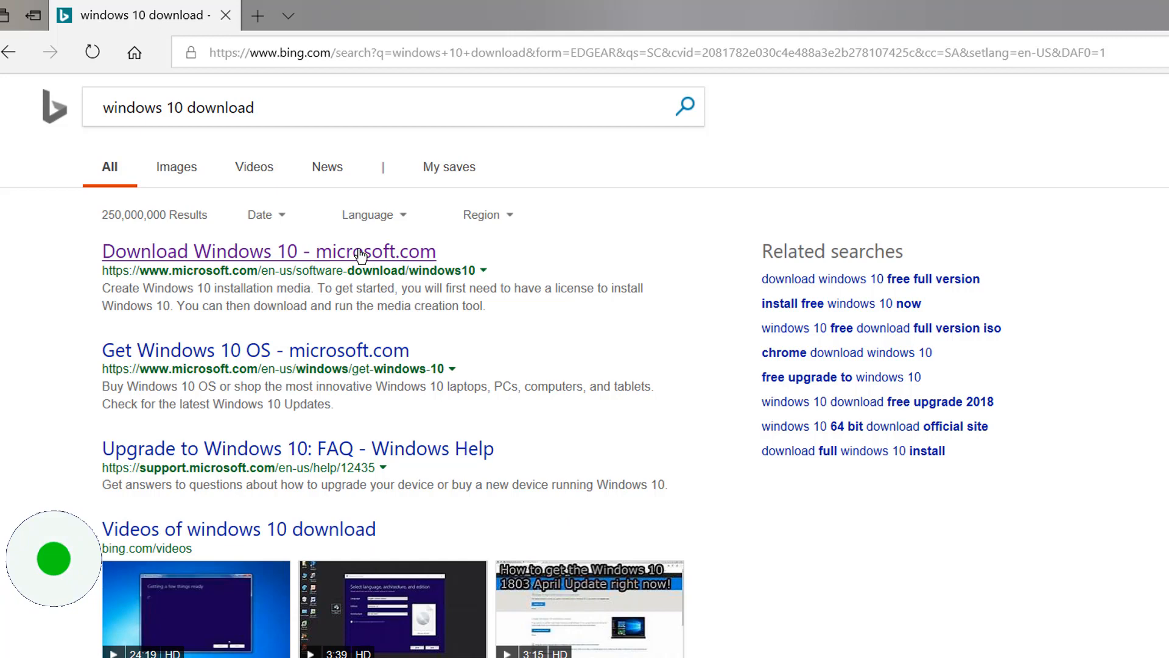
Go to the 'Download Windows 10 - microsoft.com' result from the Bing listing.
click(268, 251)
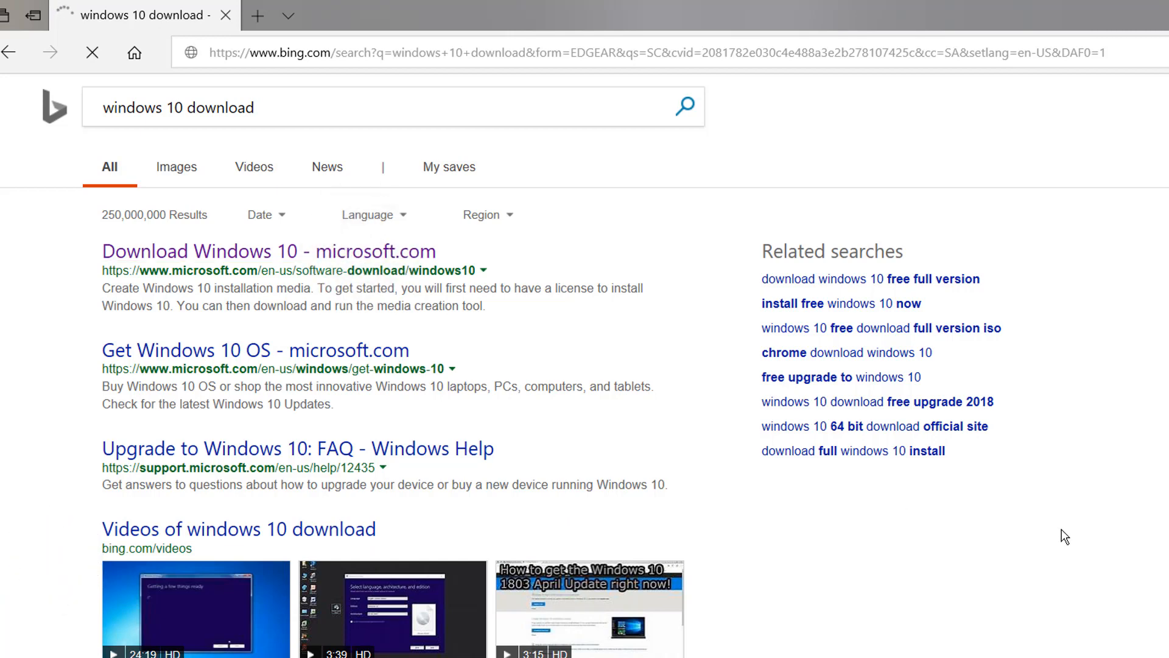
click(268, 250)
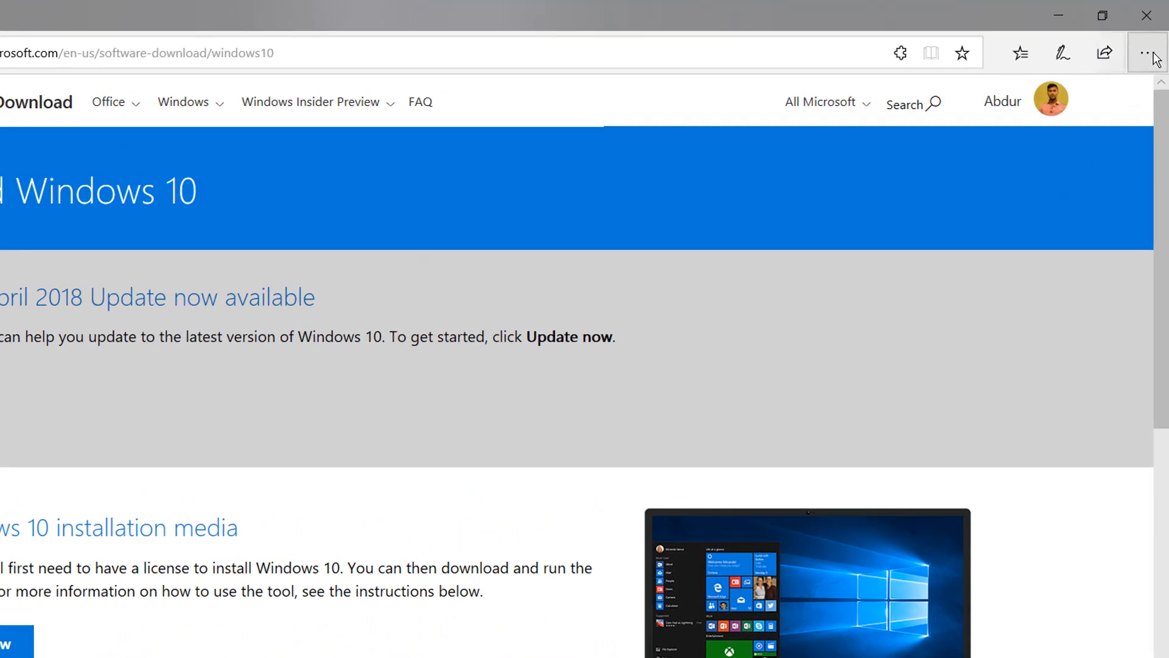
Show Edge's Developer Tools console beside the Download Windows 10 page.
click(1148, 52)
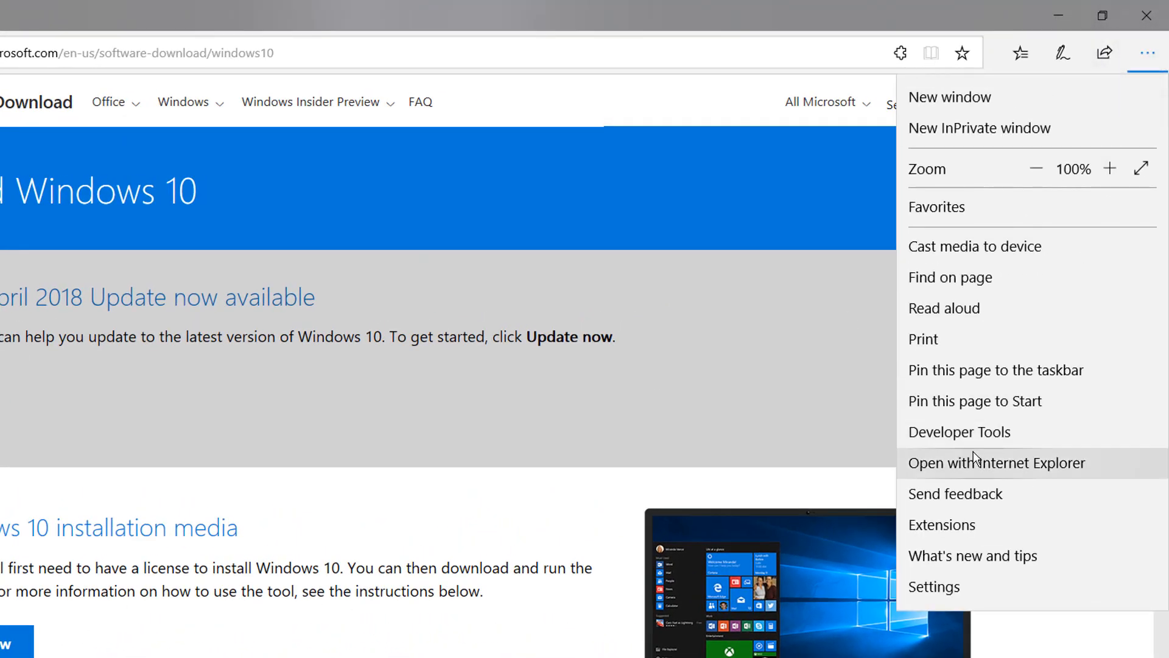
click(994, 462)
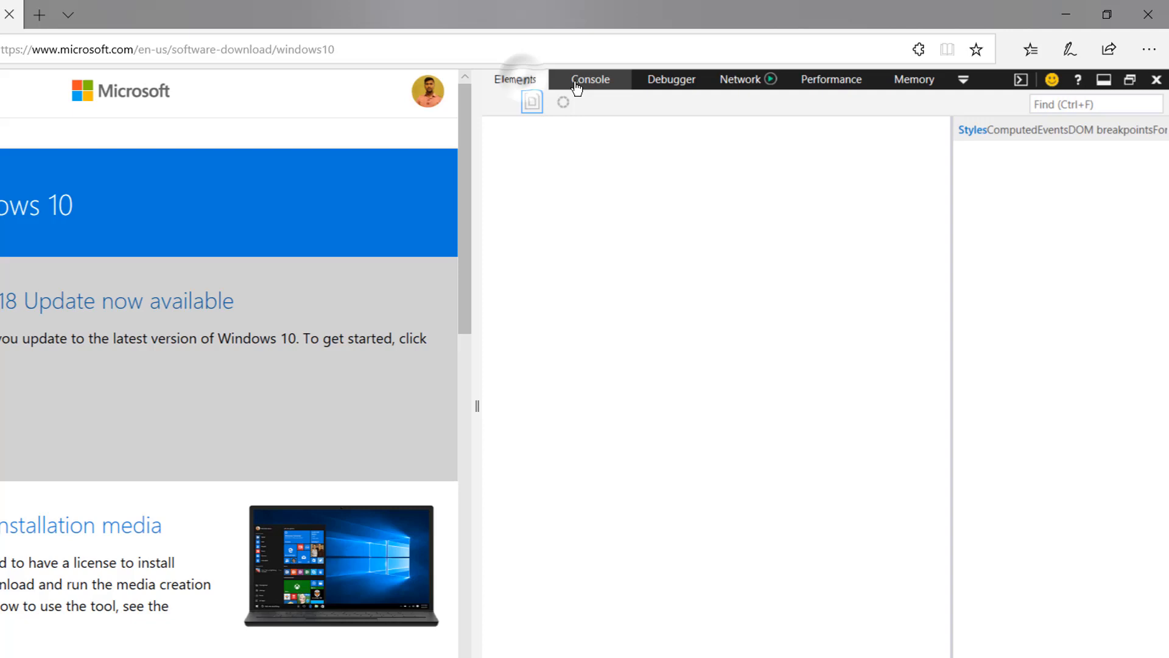
click(589, 79)
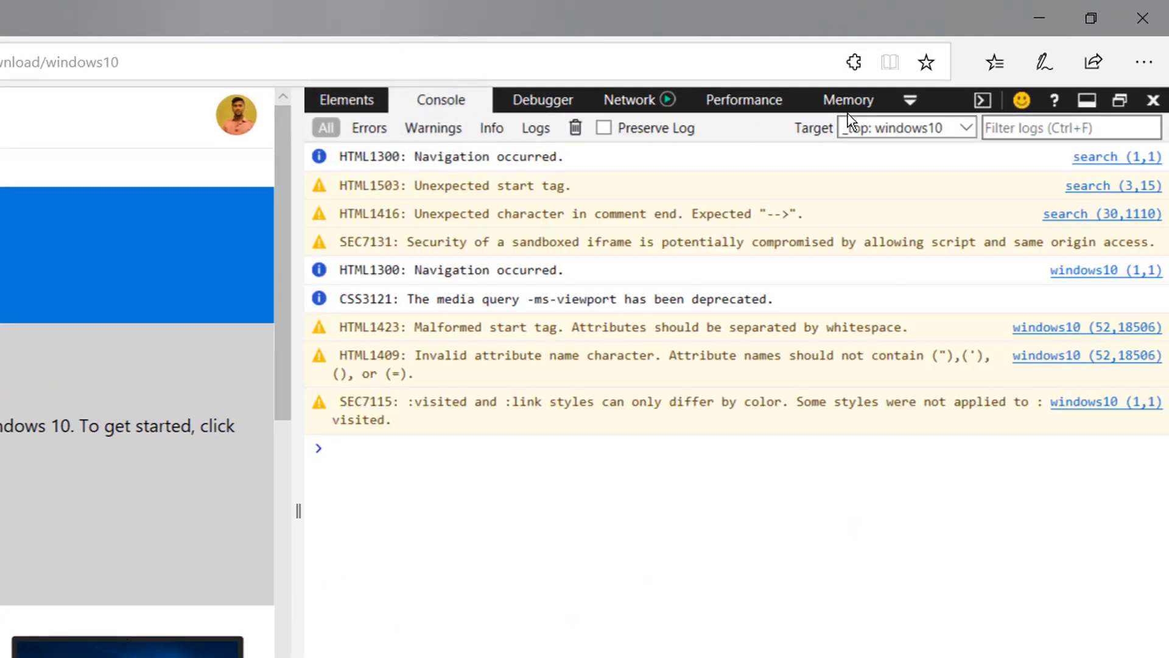
mouse_move(908, 98)
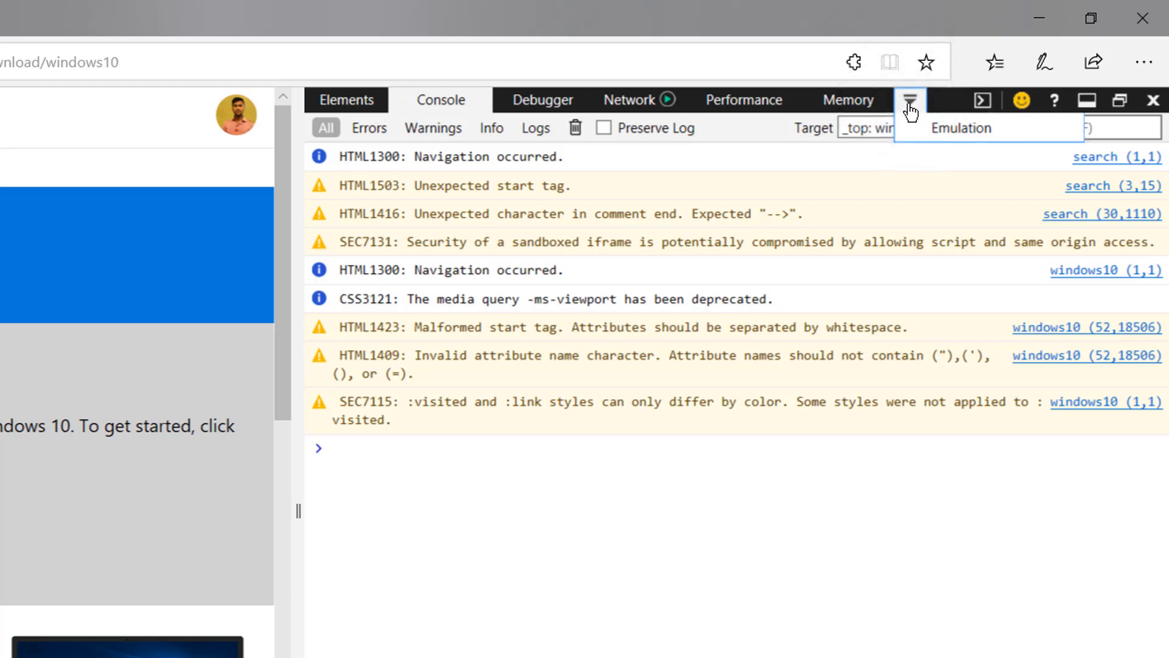
mouse_move(960, 138)
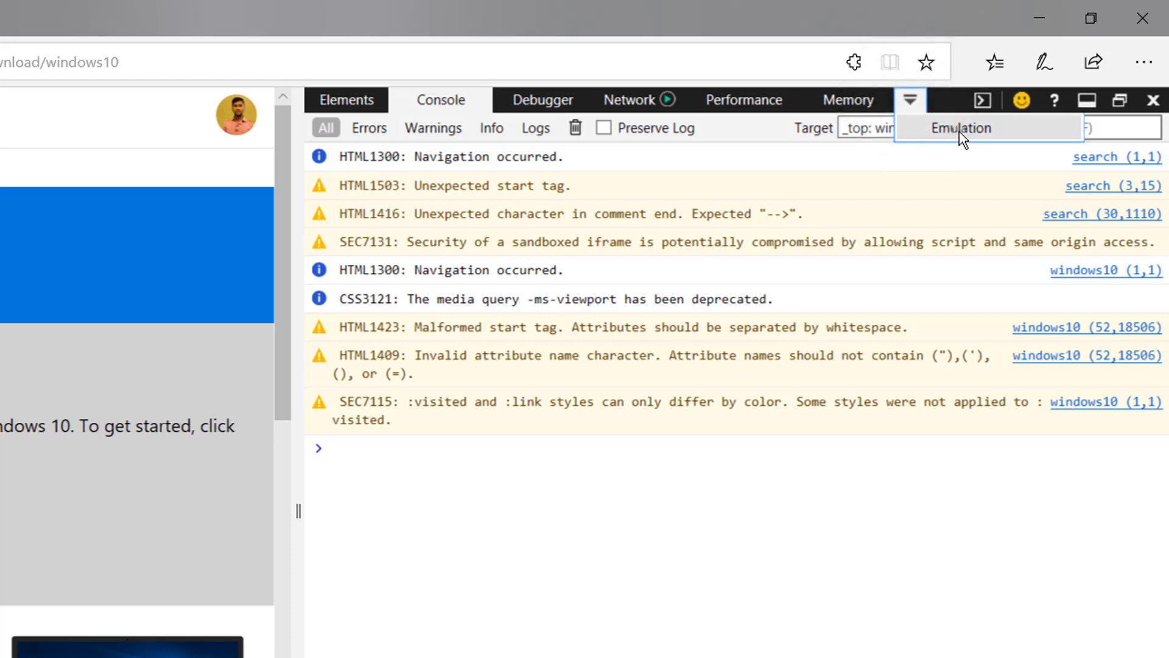
In Emulation, set the user agent string to Apple Safari (iPad) to reach the ISO page.
click(961, 128)
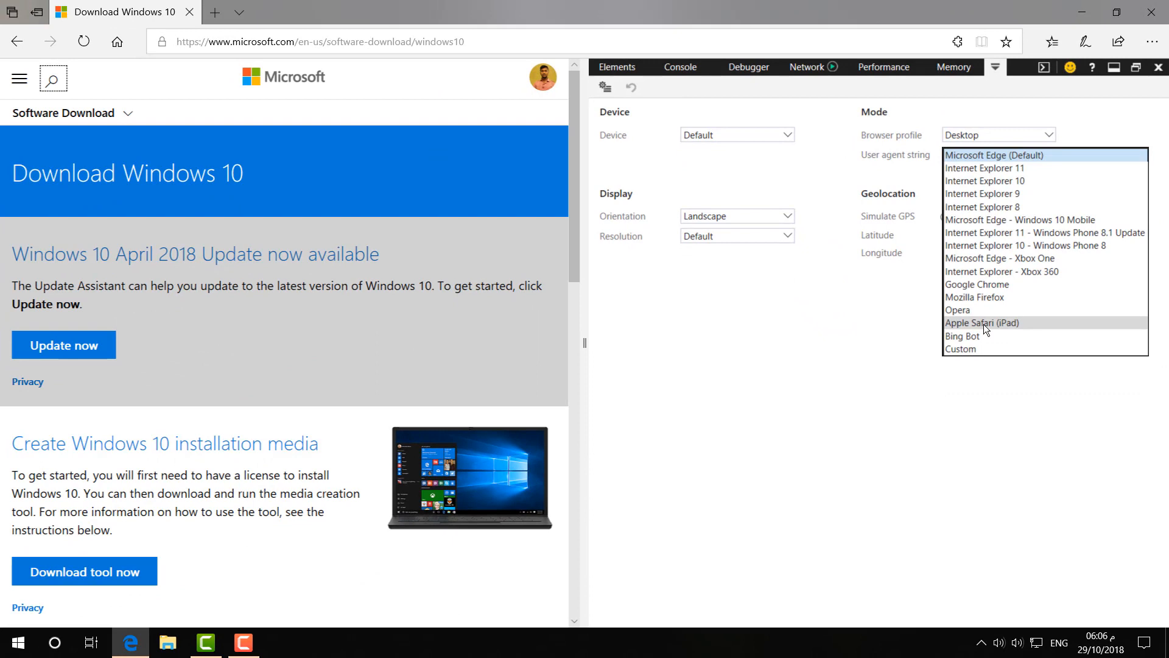
click(982, 321)
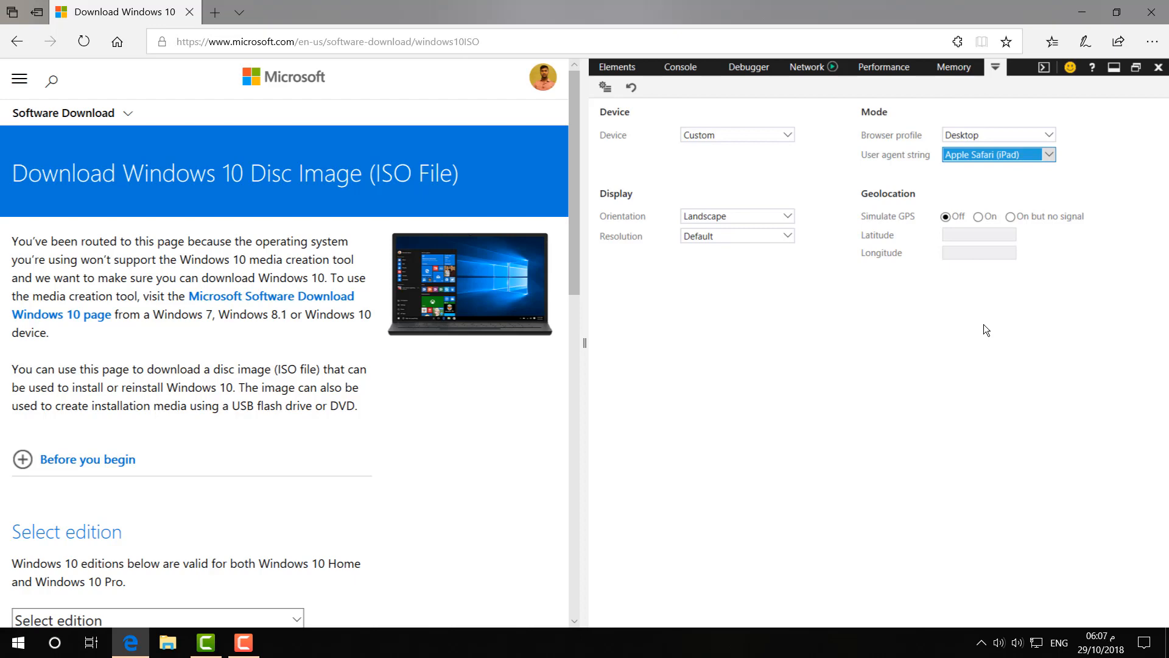
Choose Windows 10 as the edition and confirm it on the ISO download page.
scroll(down, 3)
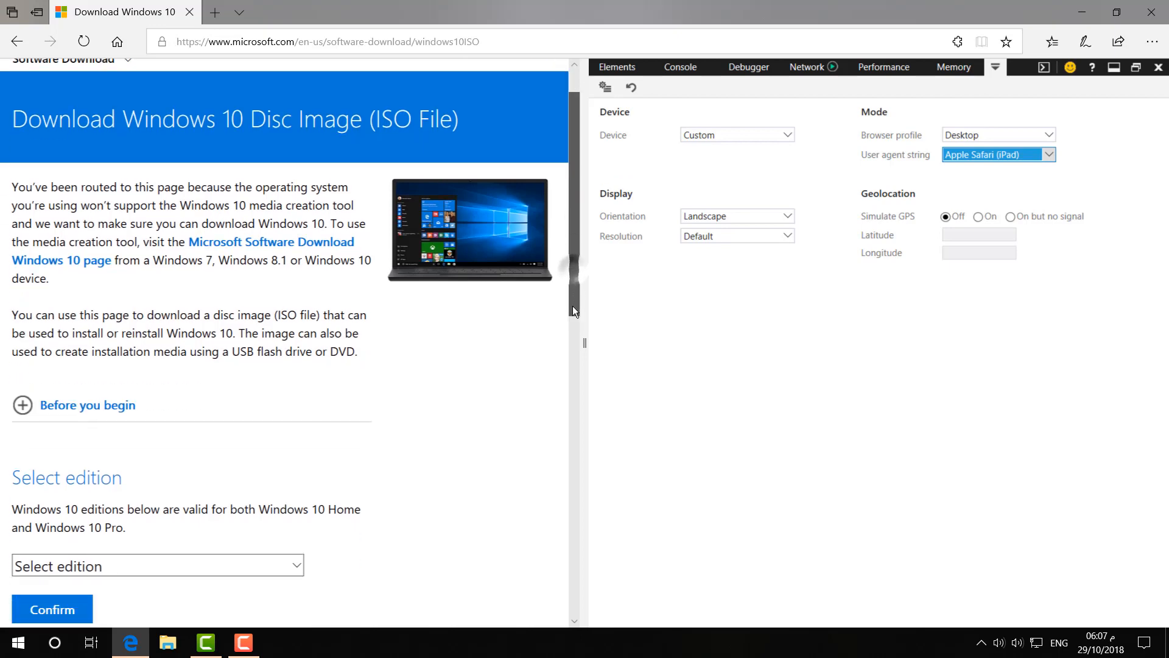
scroll(down, 3)
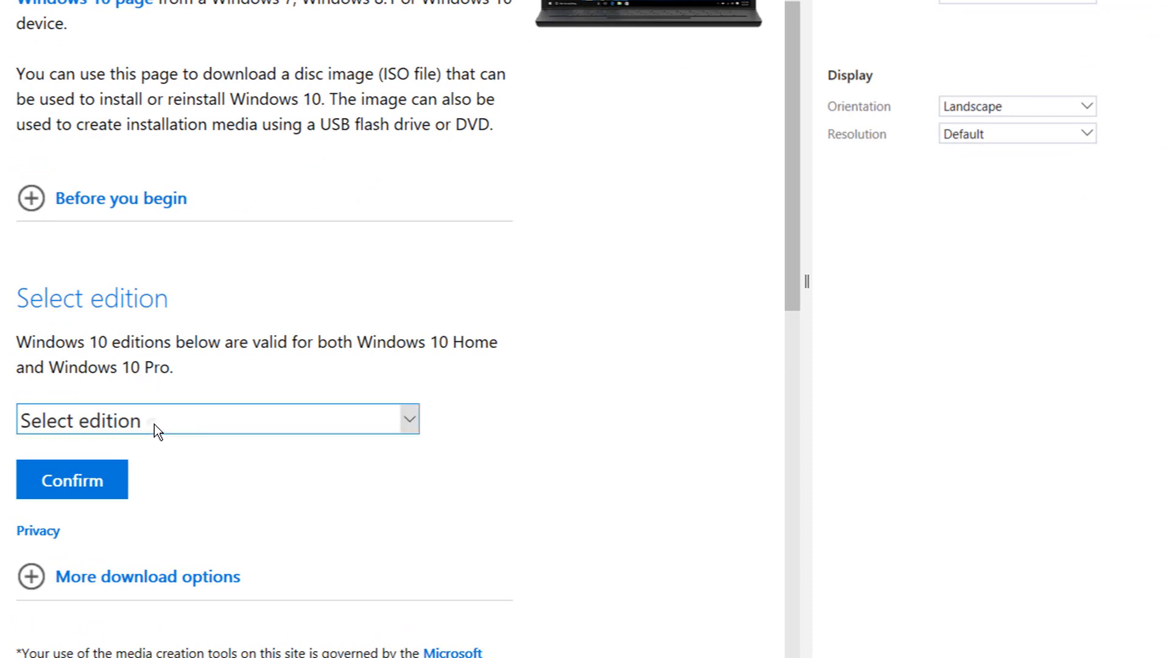
click(216, 419)
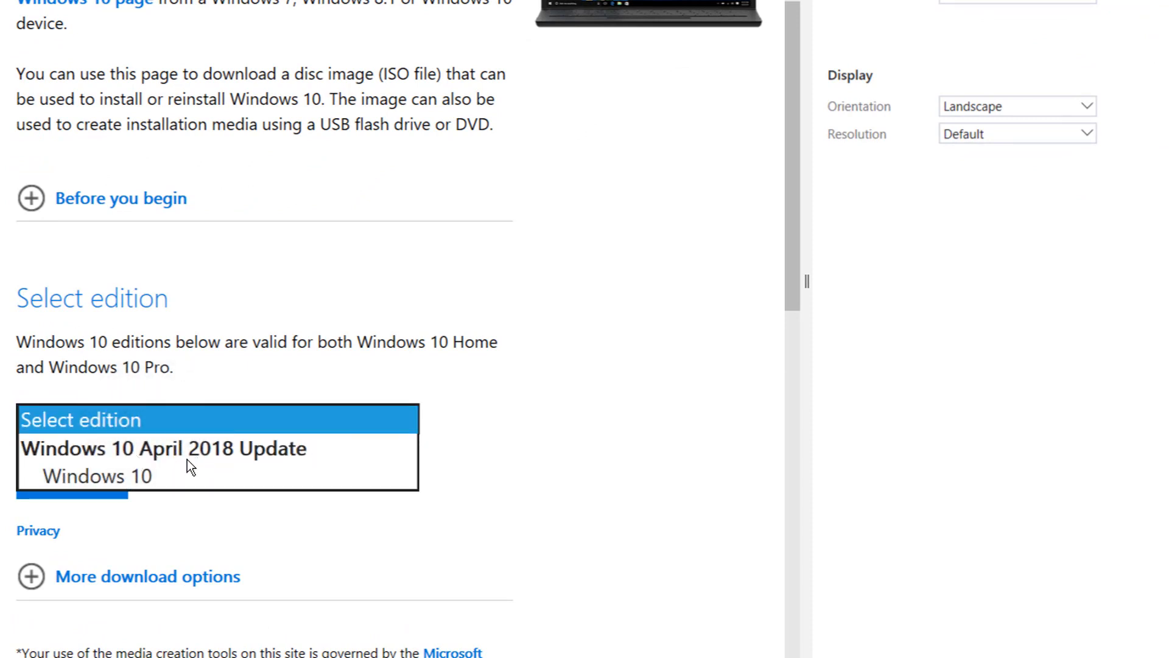
mouse_move(154, 460)
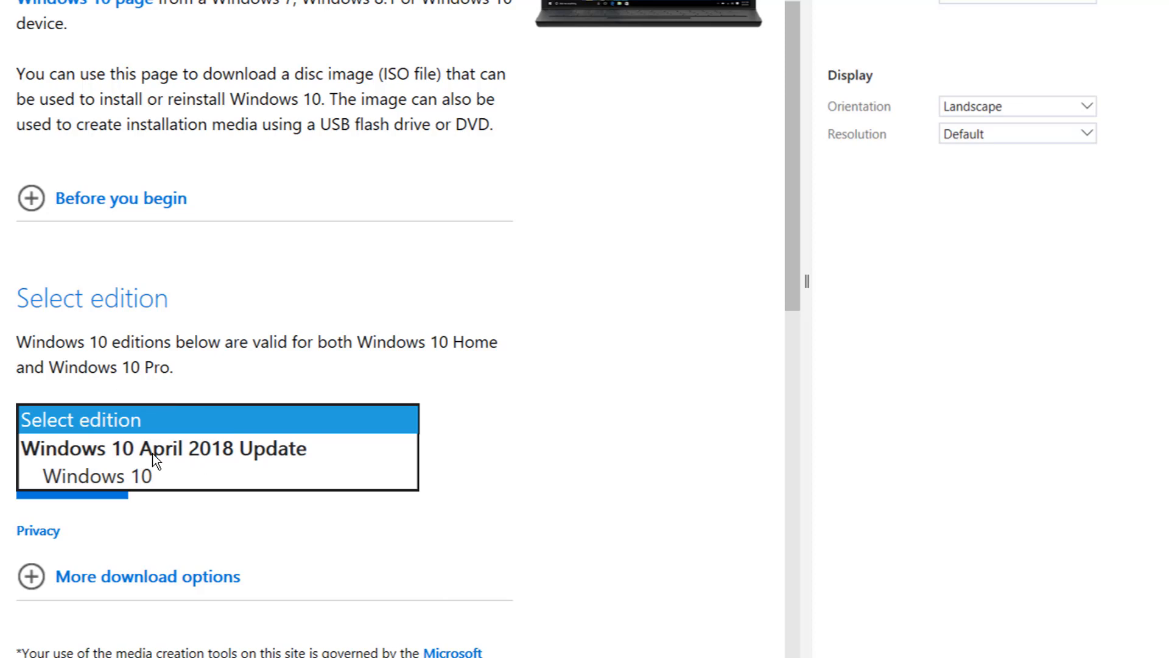
mouse_move(306, 461)
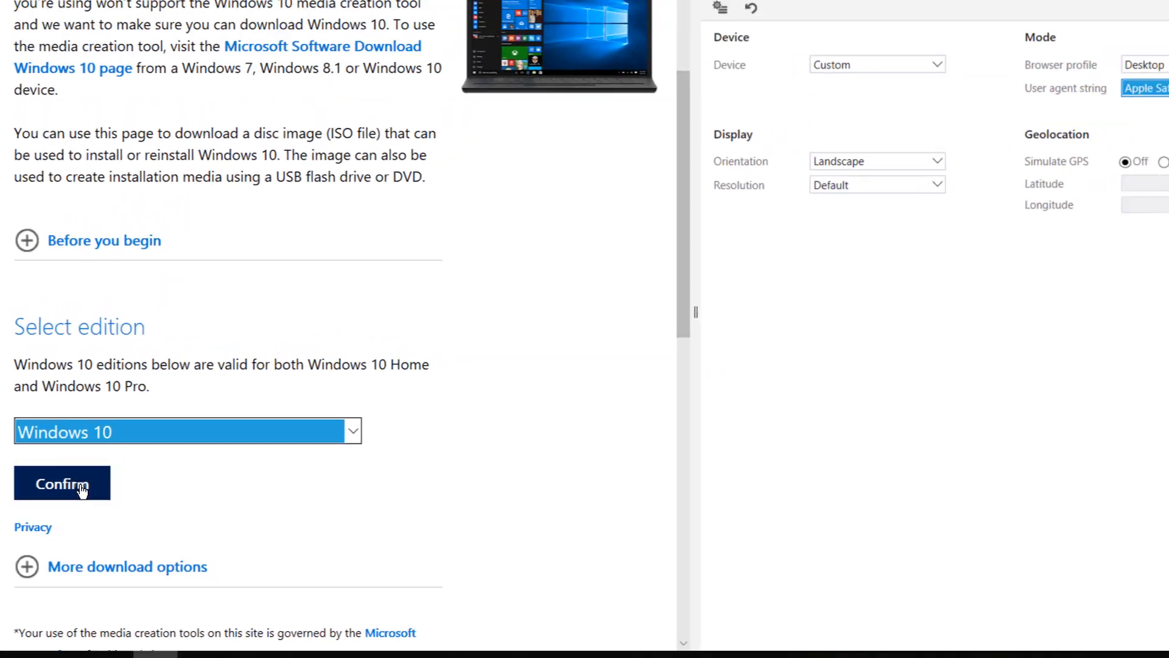
click(62, 482)
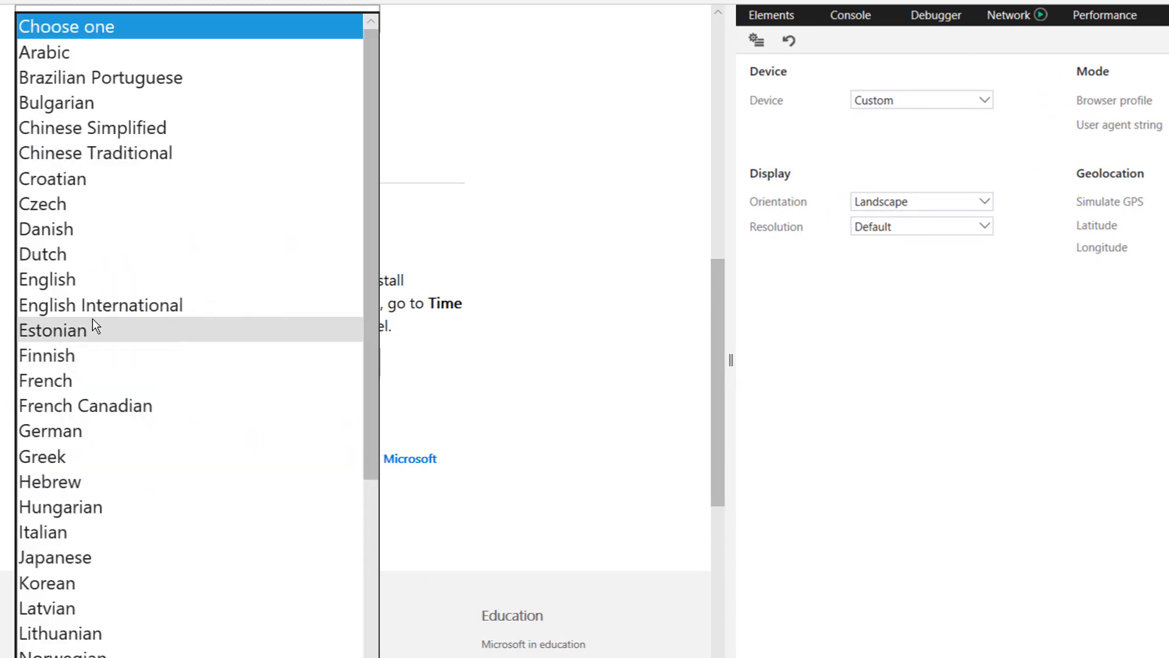
Confirm English as the product language to get the 32-bit and 64-bit links.
click(47, 279)
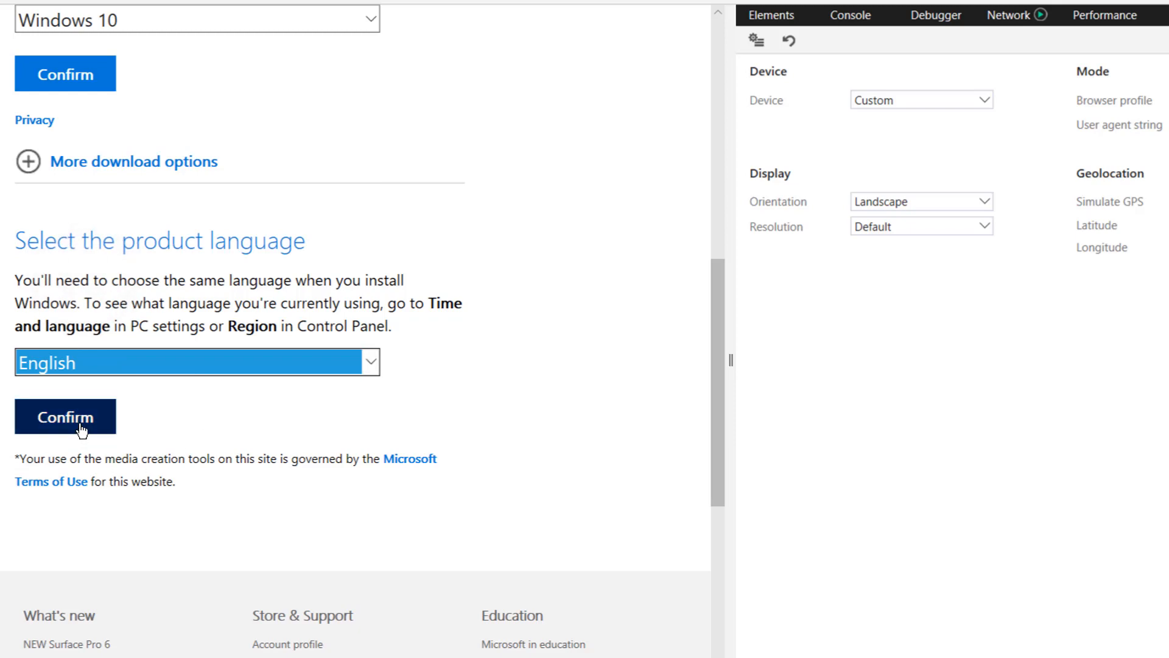
click(66, 417)
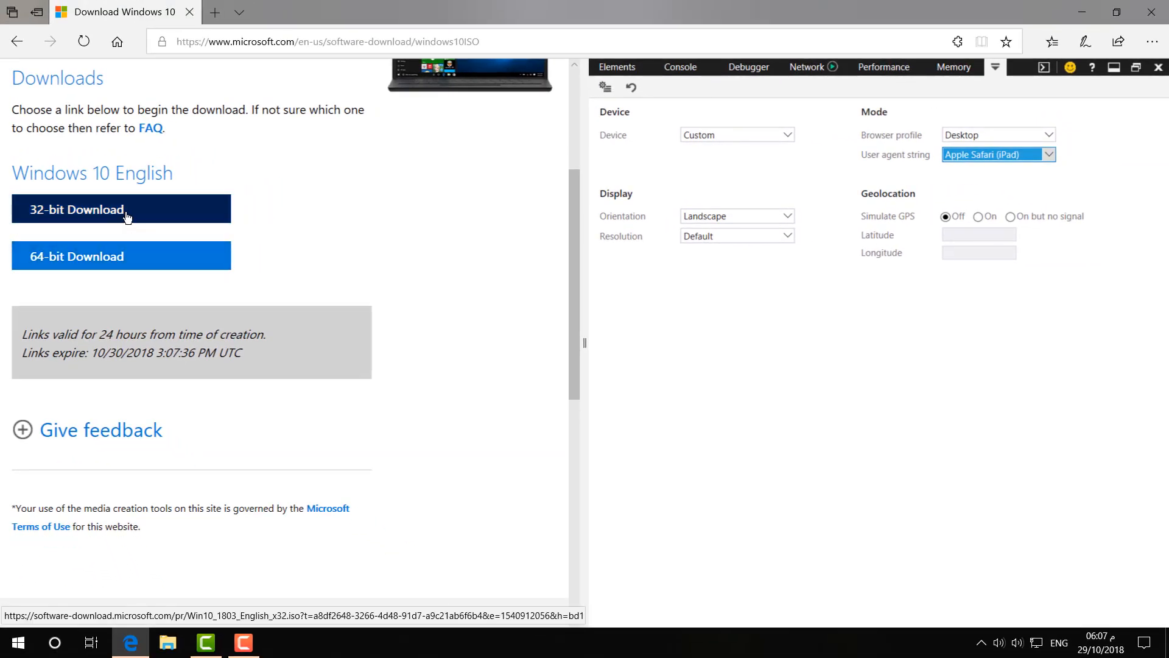
Save Win10_1803_English_x32.iso via the 32-bit Download link to start the download.
click(121, 209)
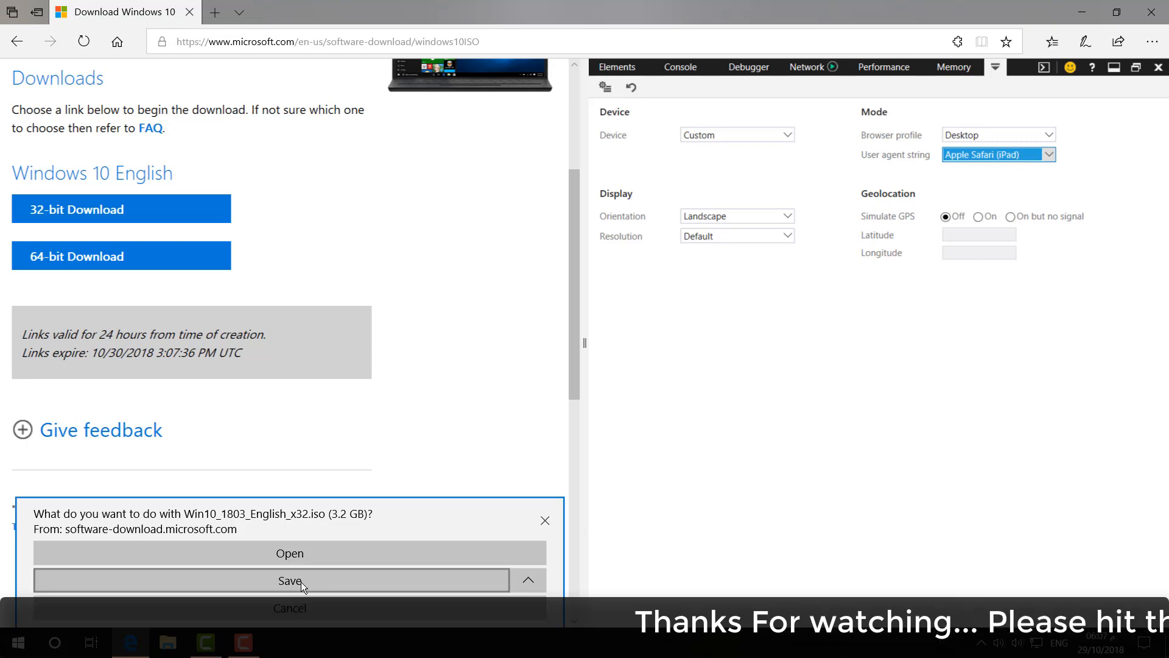
click(290, 580)
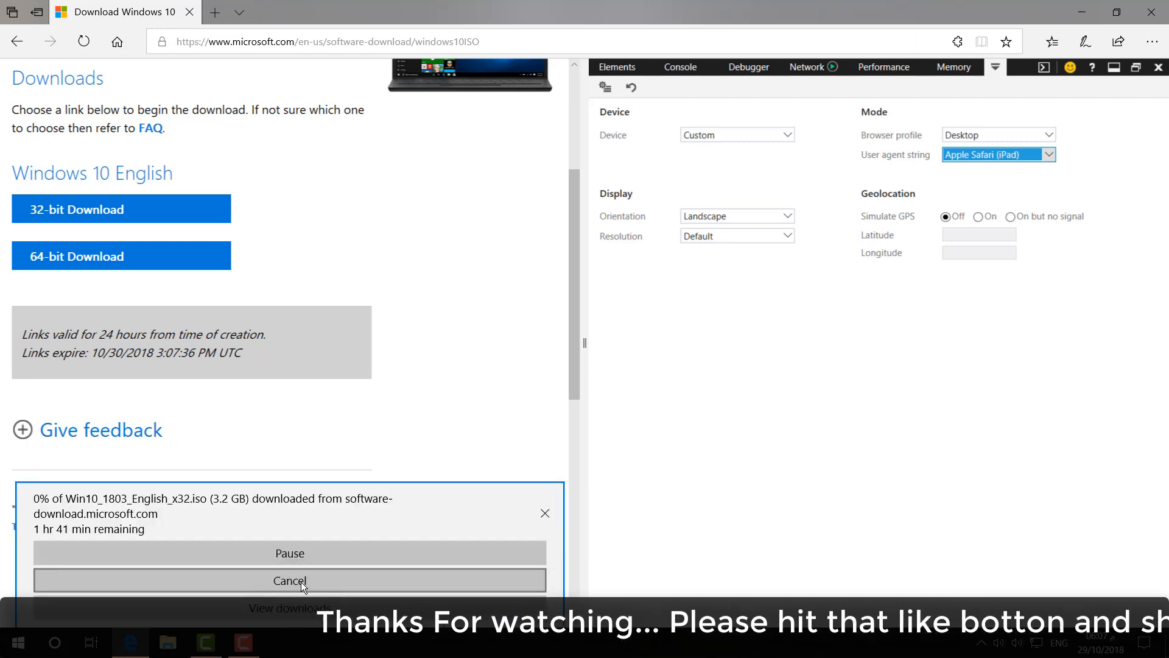